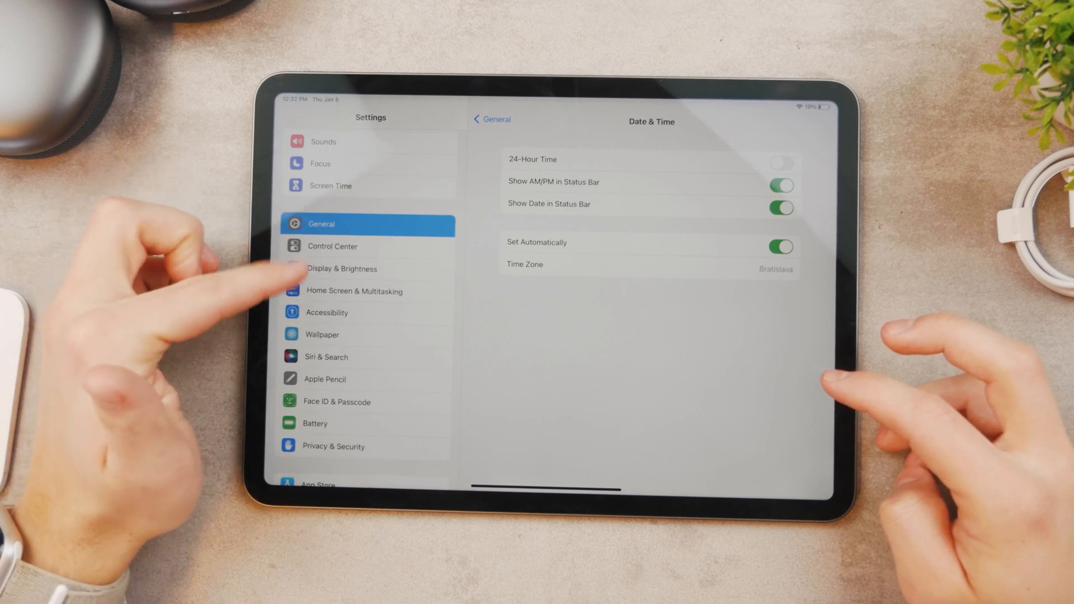
Step: Reach the Touch options inside Accessibility where AssistiveTouch is switched on
click(328, 312)
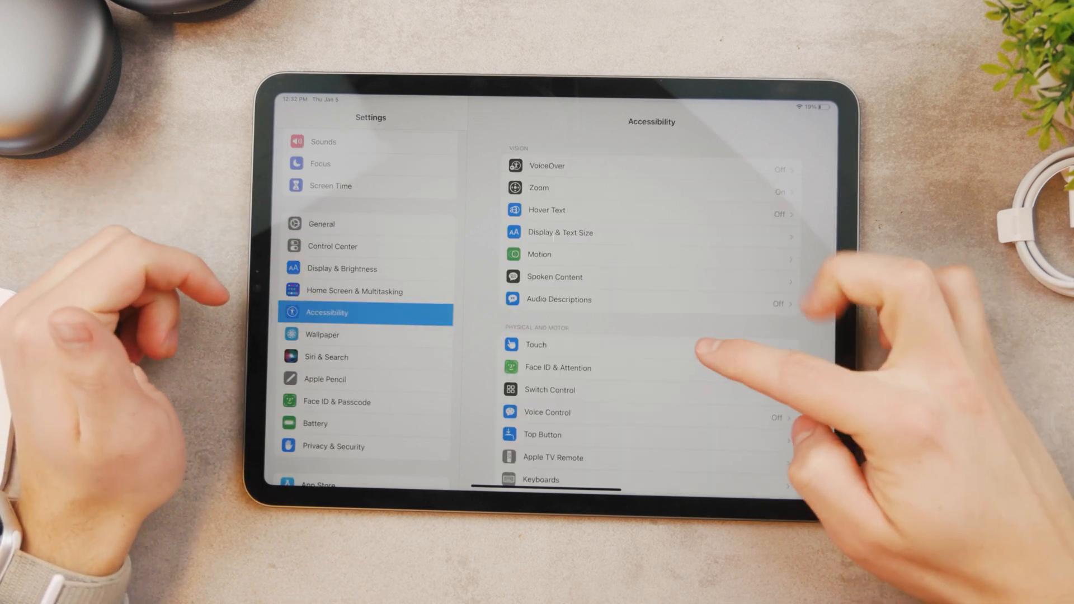
click(536, 345)
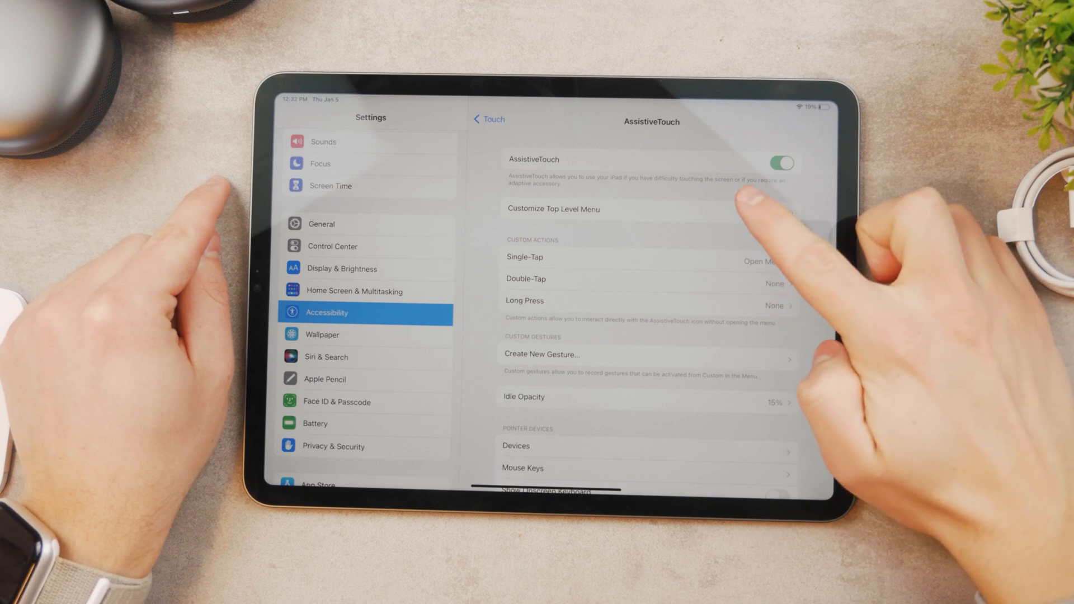
Step: Customize the top-level menu to one icon and assign it the Device action
click(553, 209)
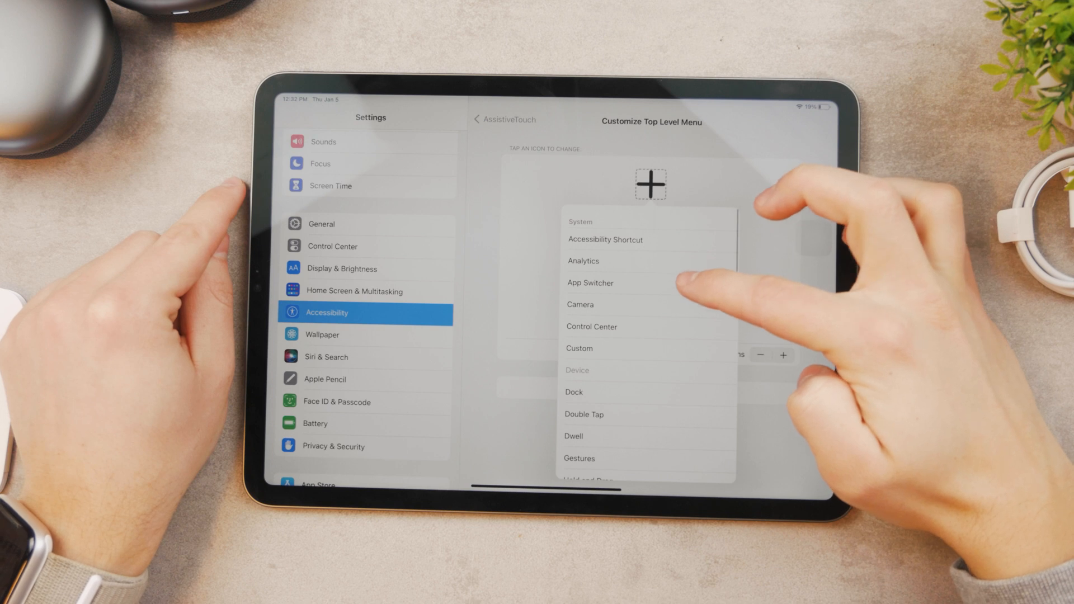
click(590, 283)
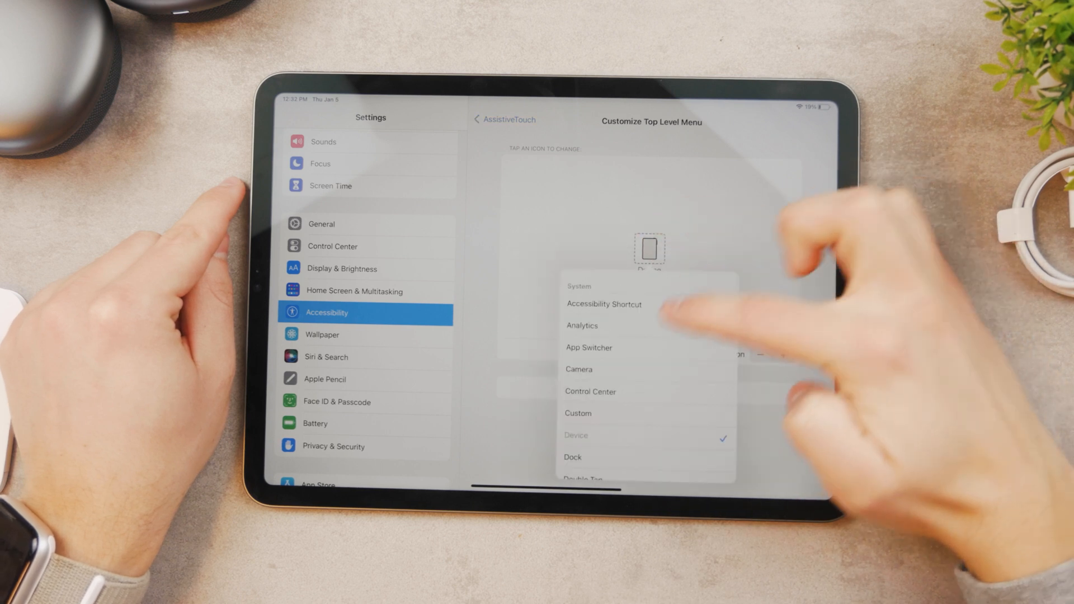
click(589, 348)
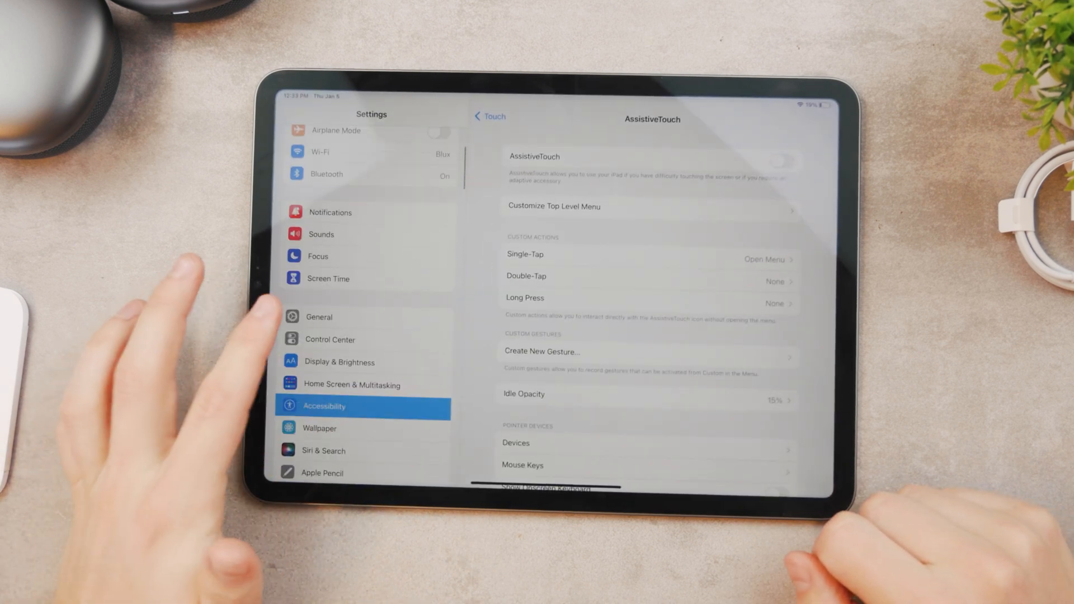
Step: Leave AssistiveTouch and reach Background App Refresh under General
click(318, 317)
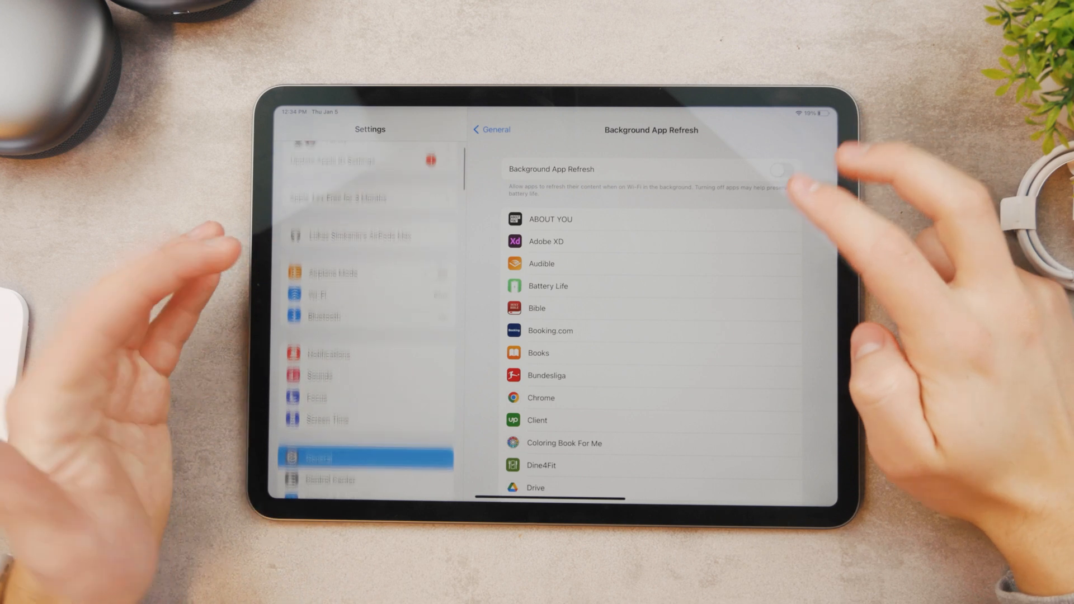
Step: Enable Background App Refresh and switch off unwanted apps such as ABOUT YOU, keeping Podcasts on
scroll(down, 3)
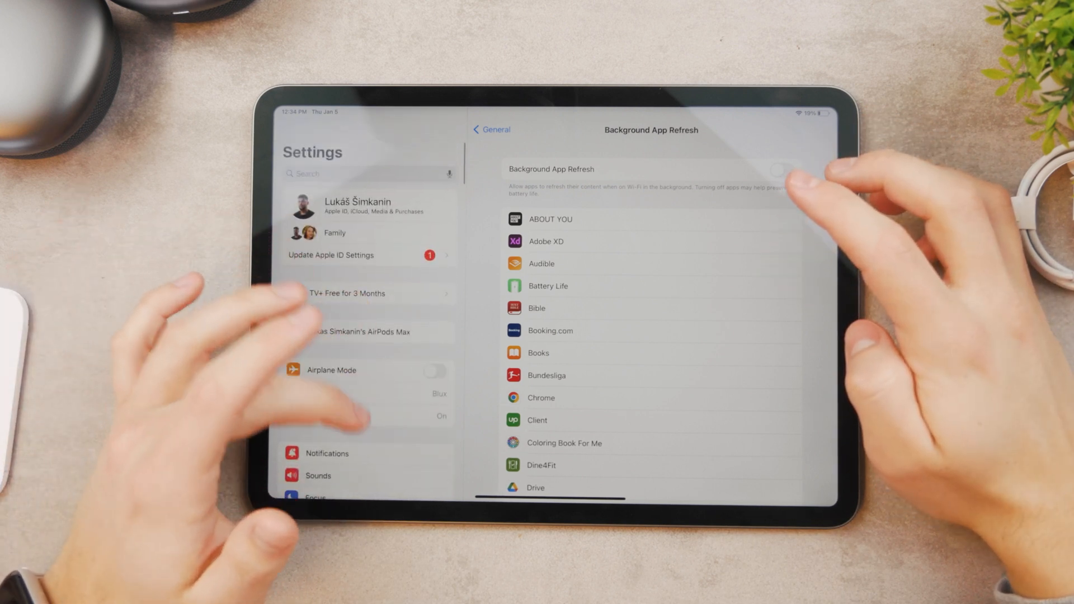
scroll(down, 3)
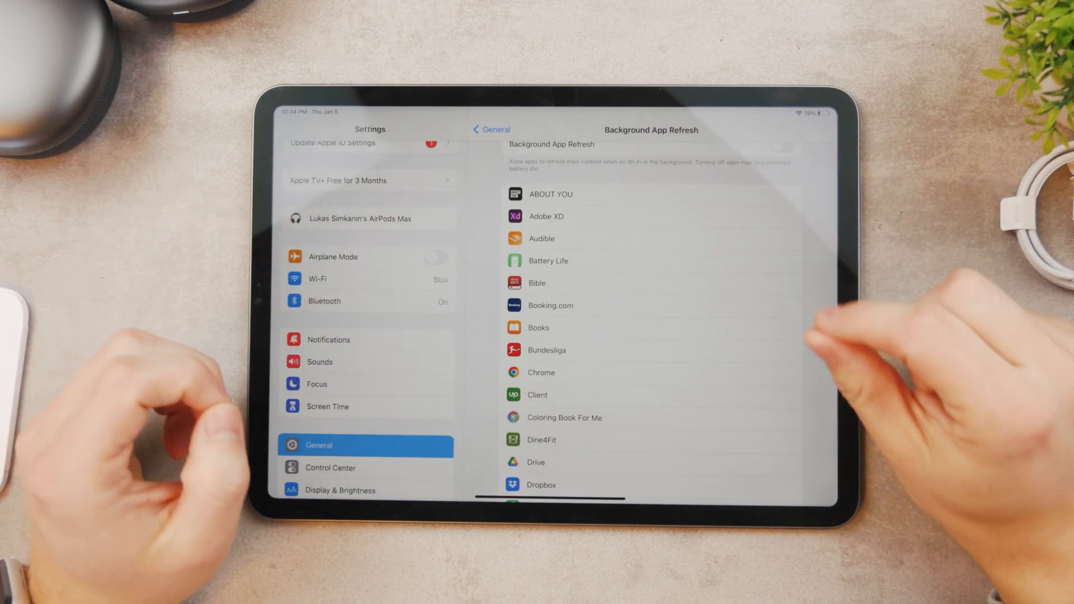
scroll(down, 3)
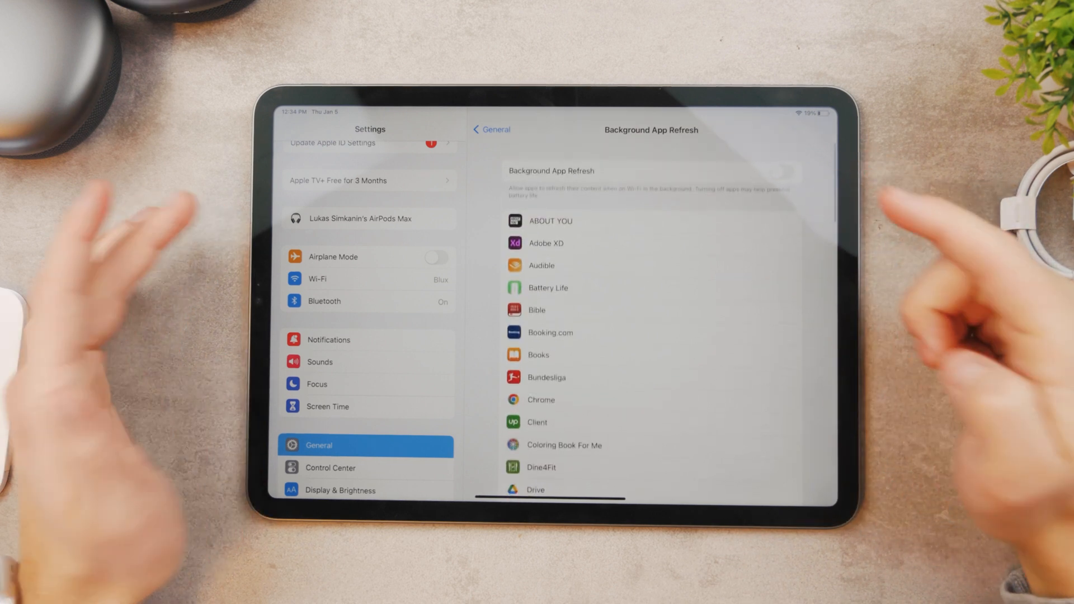
click(781, 170)
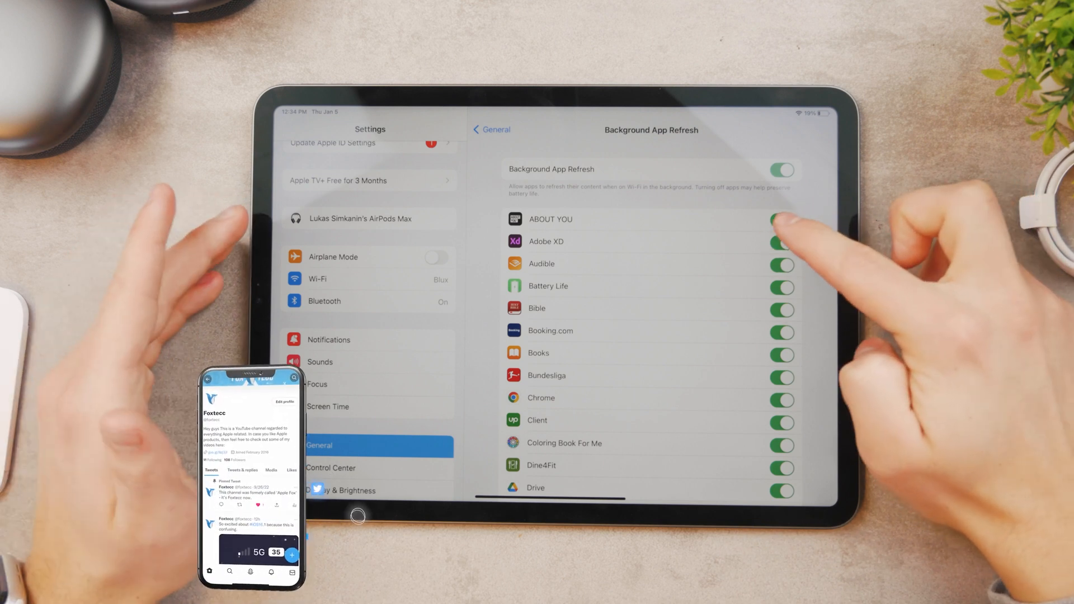
click(781, 220)
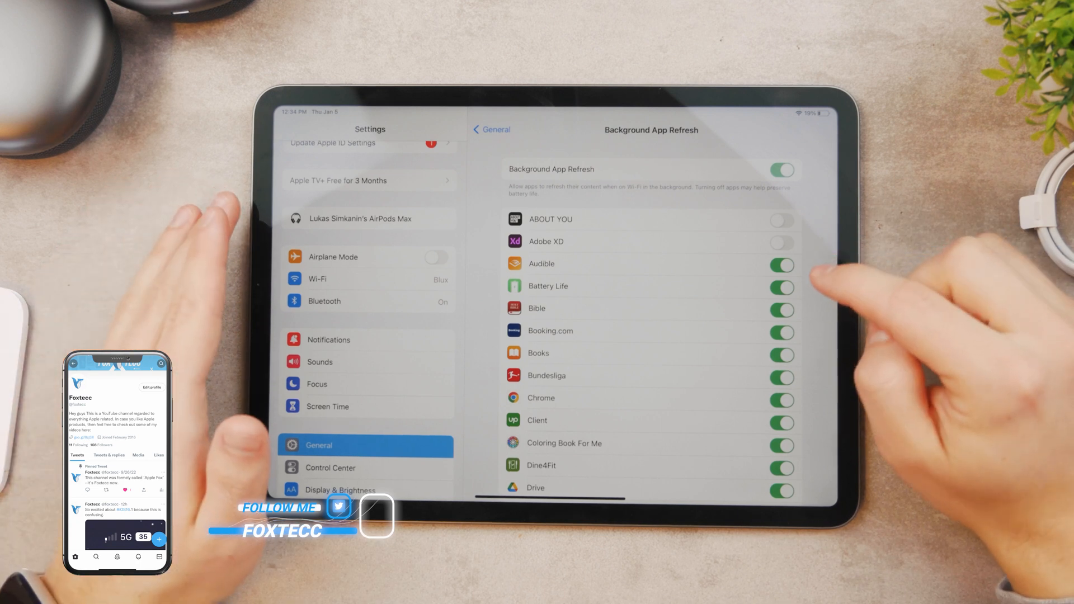
scroll(down, 3)
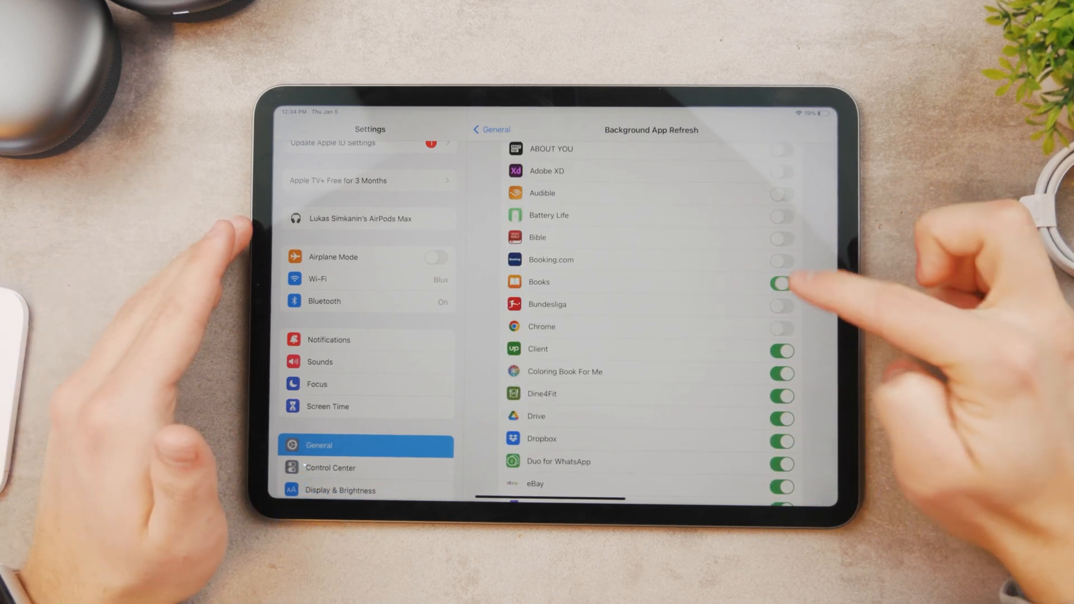
scroll(down, 3)
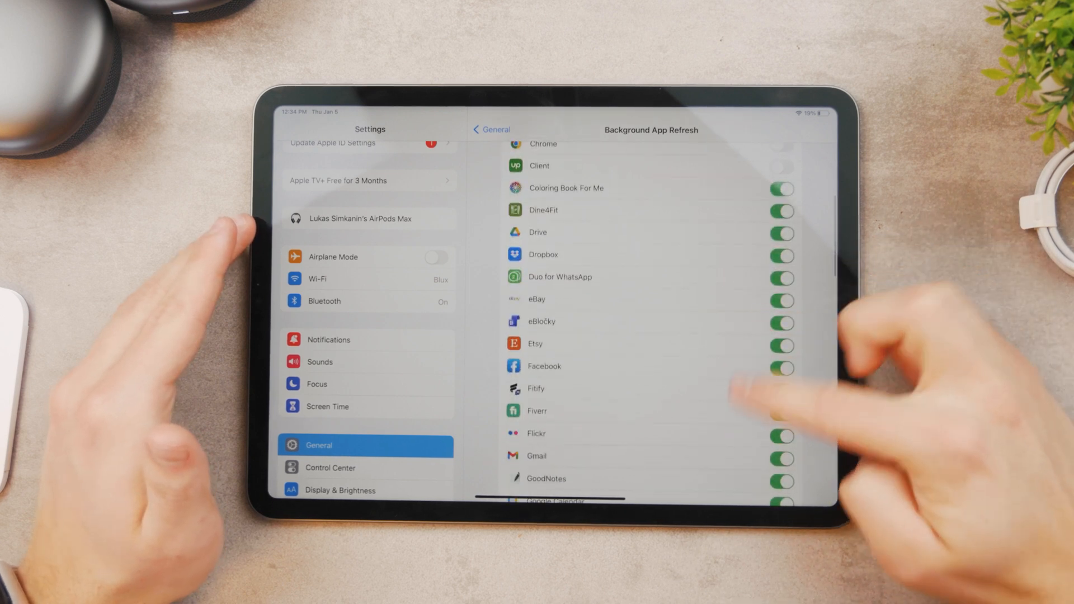
scroll(down, 3)
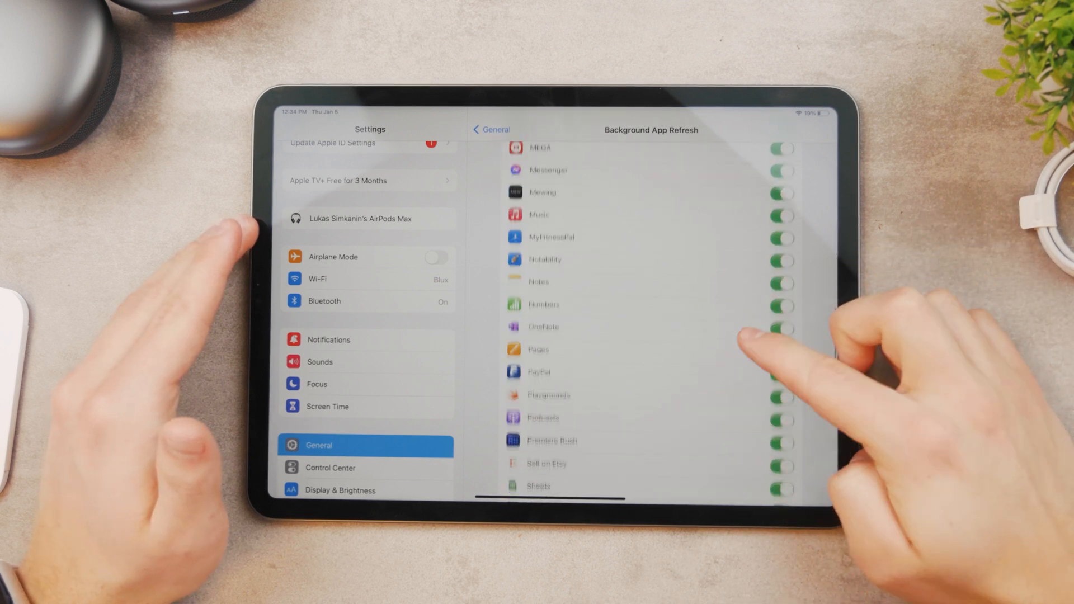
scroll(down, 3)
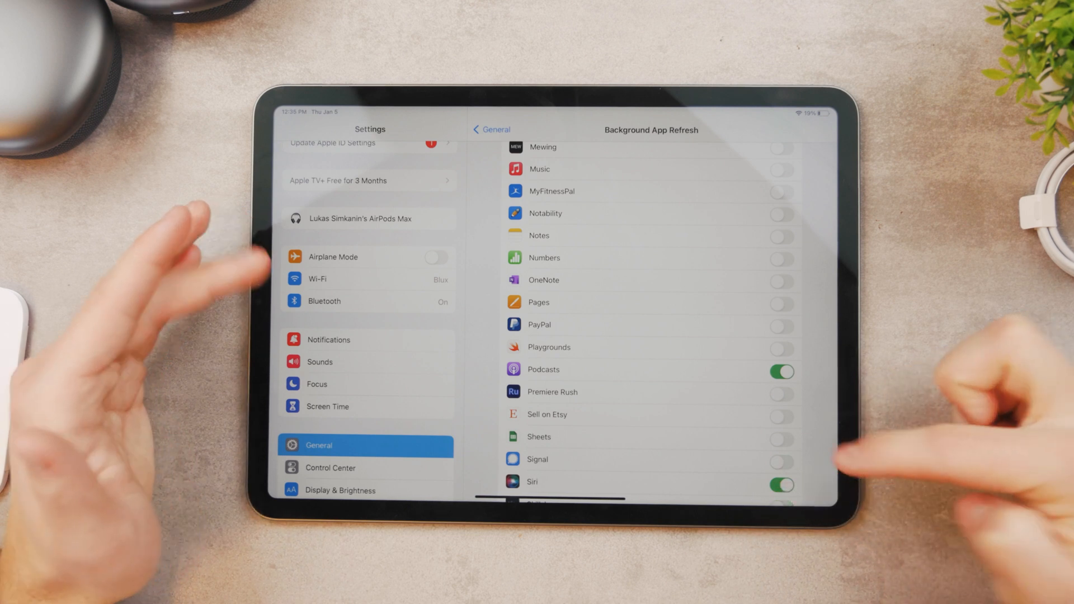
Step: Switch one more app off, then turn the main Background App Refresh toggle off entirely
click(780, 481)
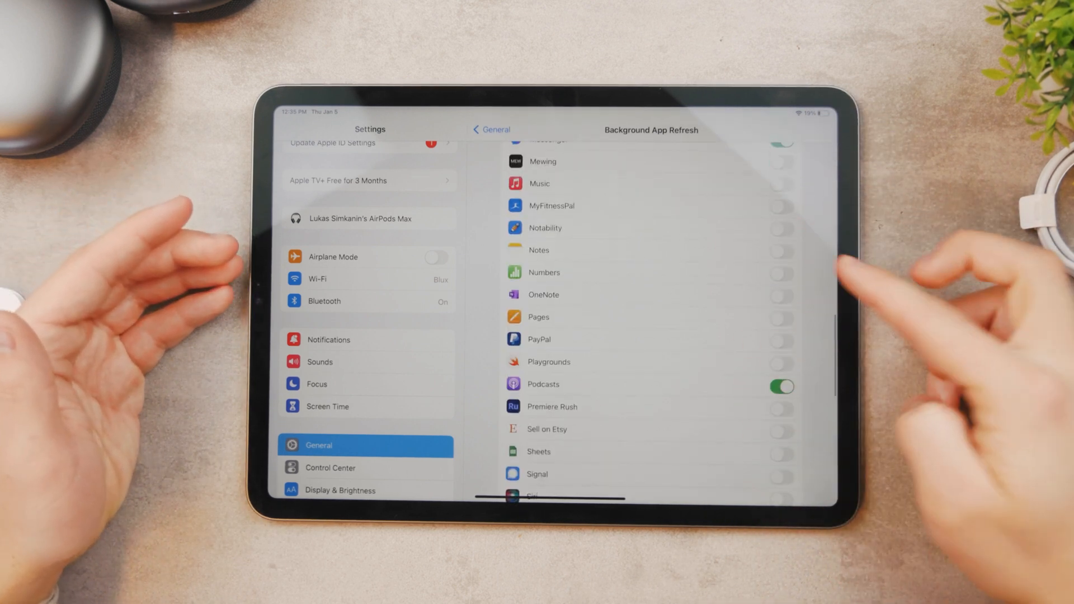
scroll(down, 3)
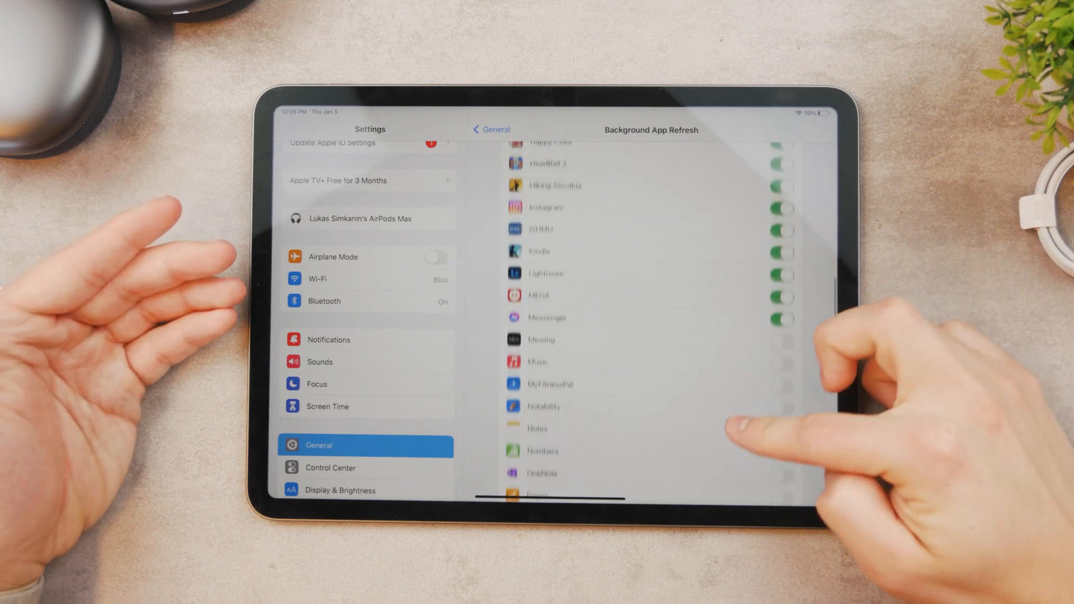
scroll(down, 3)
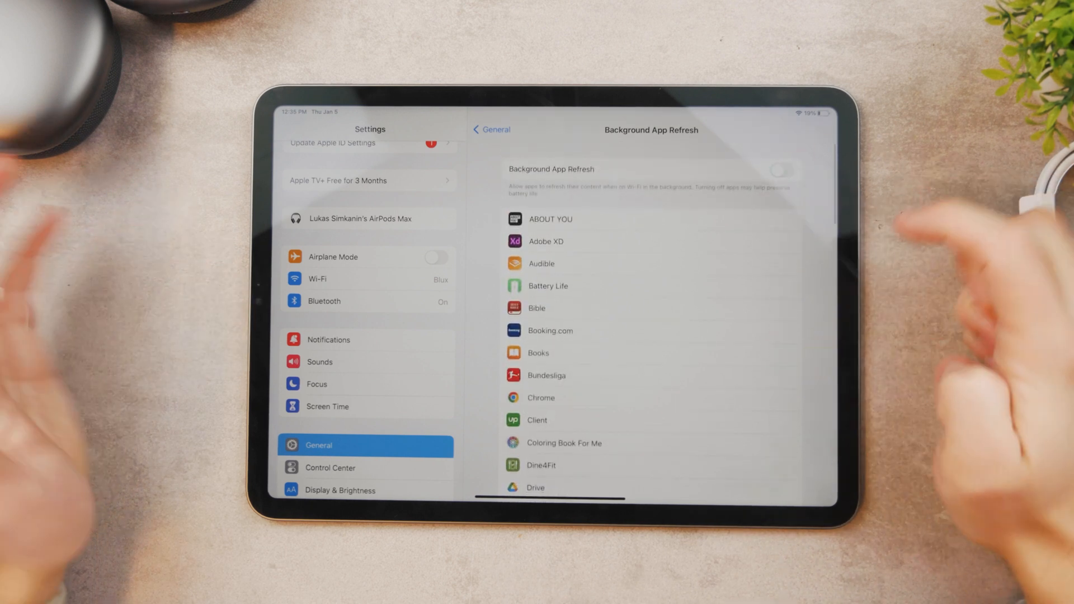
click(780, 169)
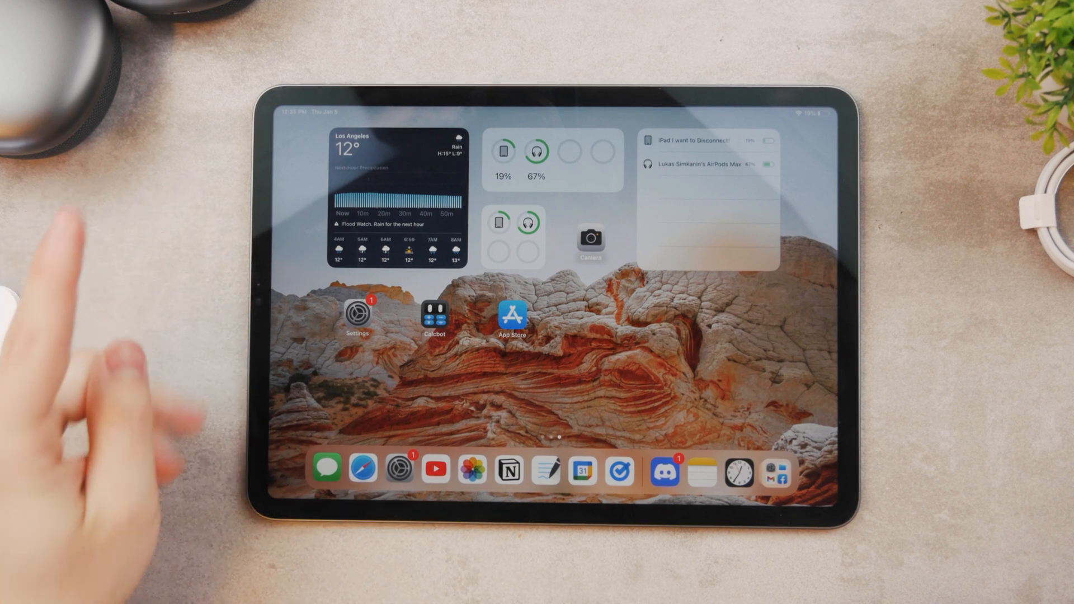
mouse_move(239, 384)
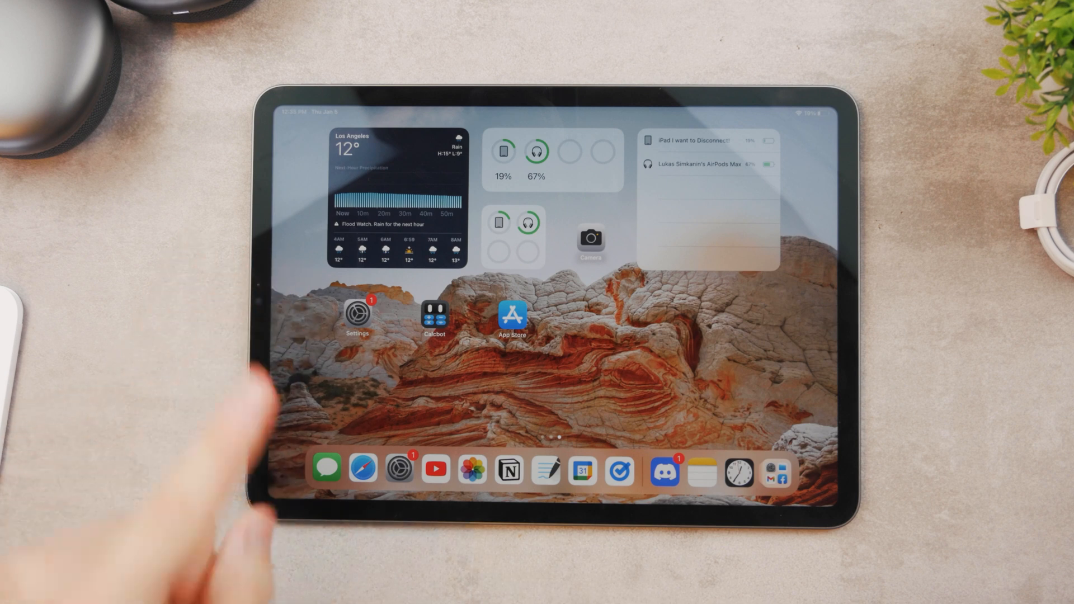